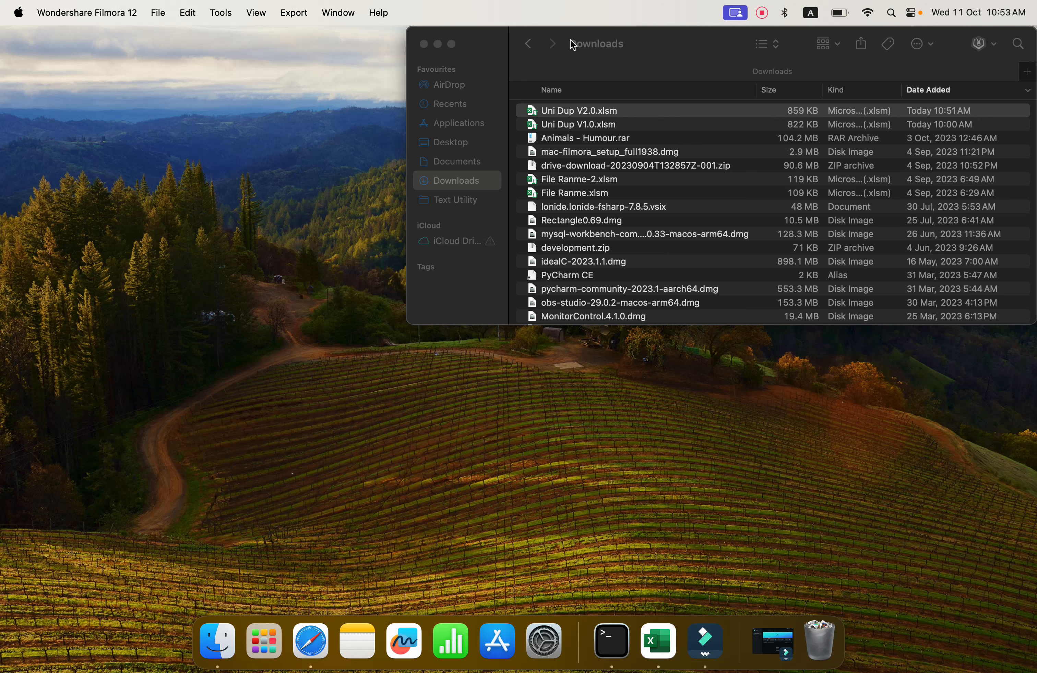
Open the Uni Dup V2.0.xlsm workbook from the Downloads folder
click(423, 44)
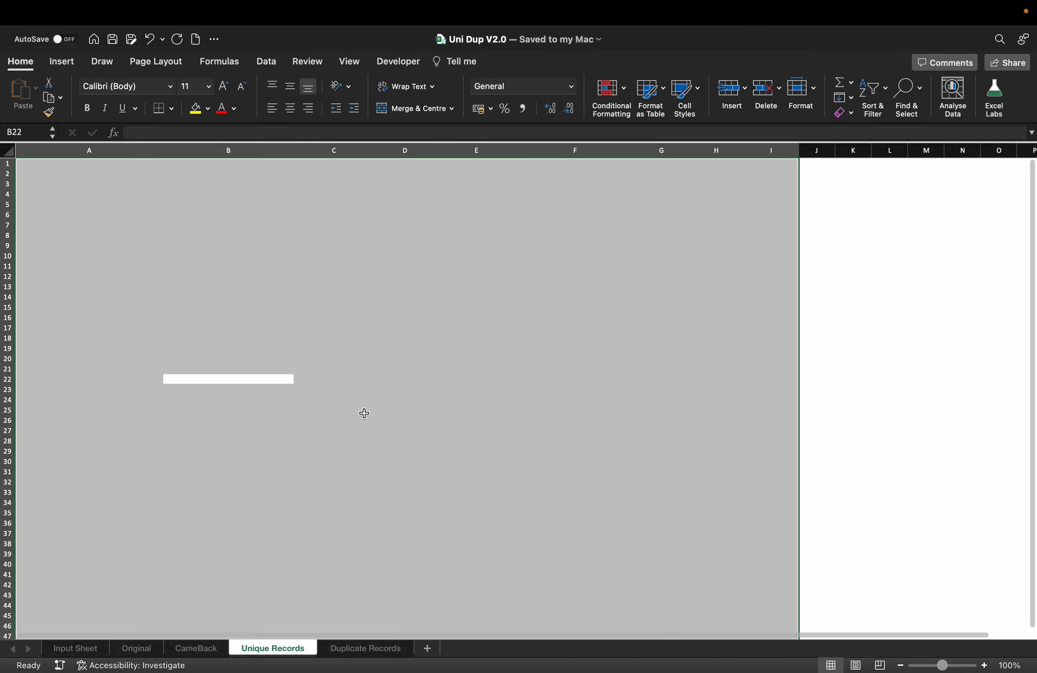
Go to Input Sheet and select the Key/Value table mapping Property Address Line 1 to Property Address
click(76, 648)
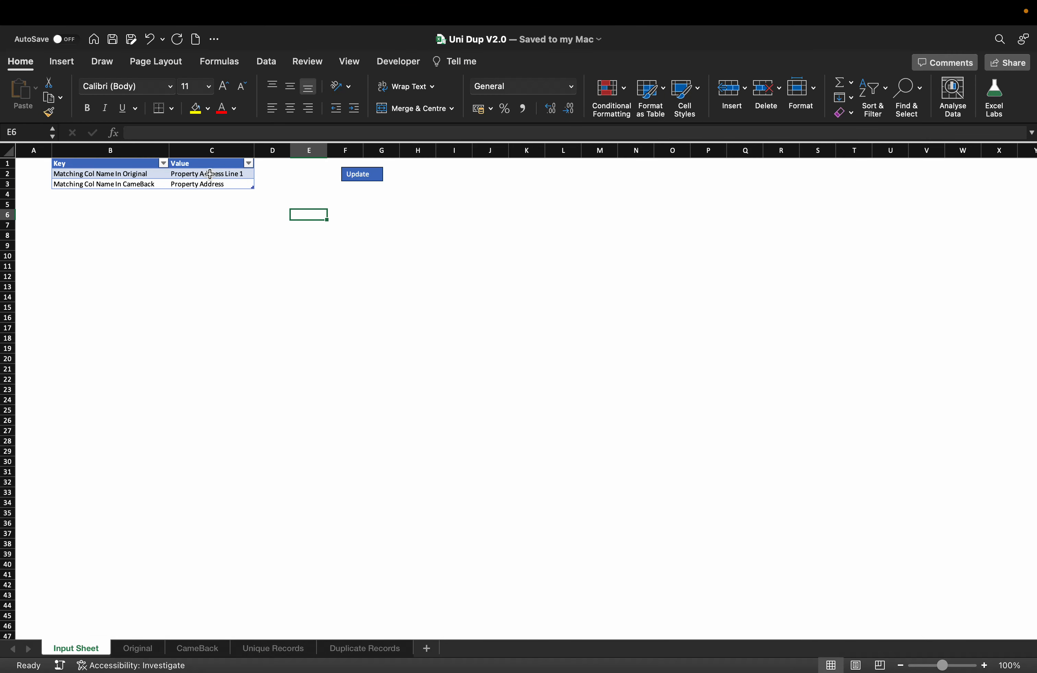
click(210, 174)
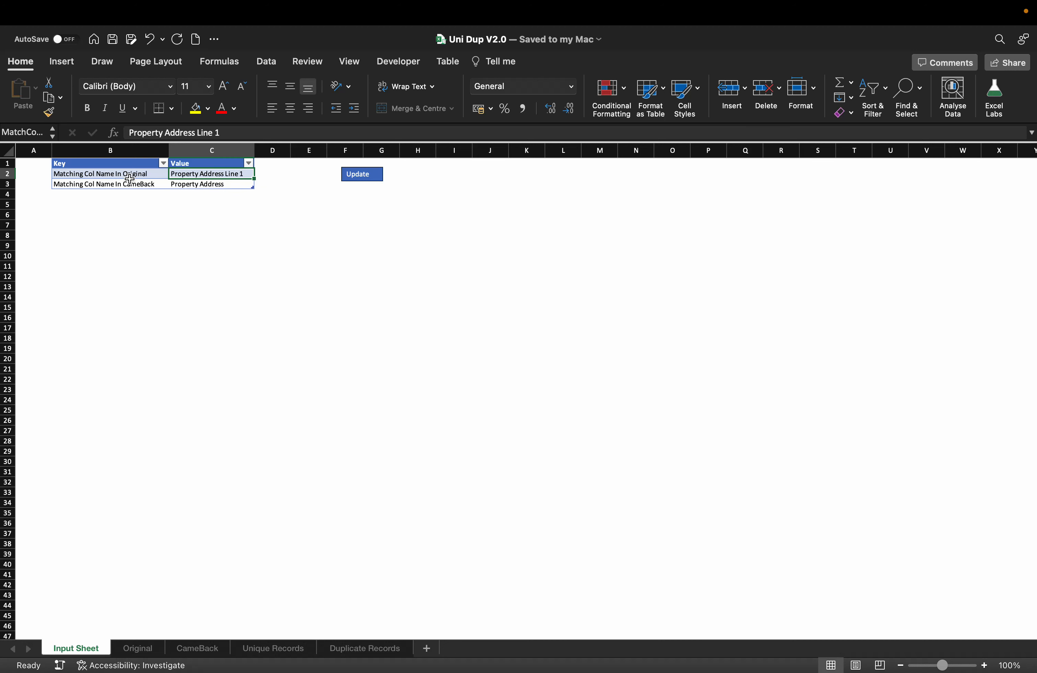
mouse_move(150, 560)
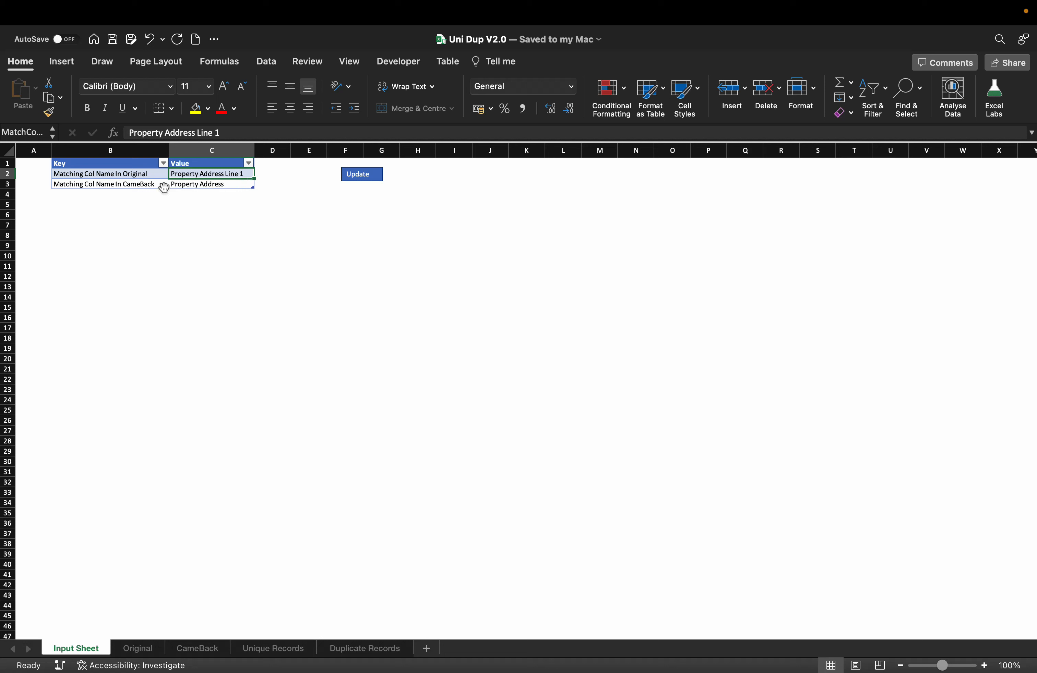
click(103, 184)
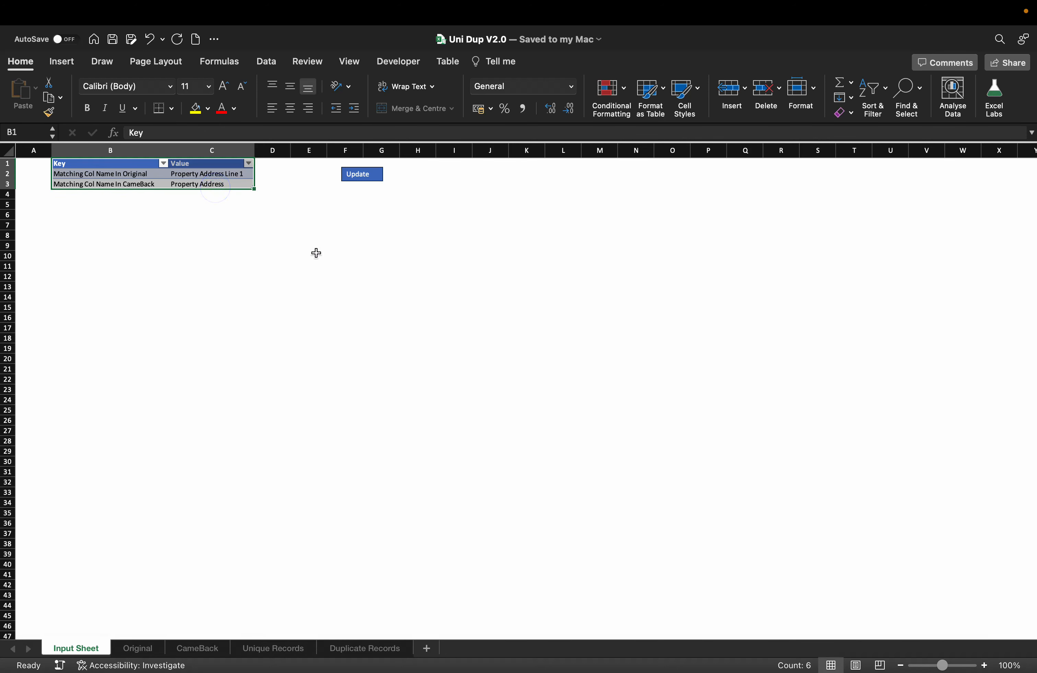
click(272, 648)
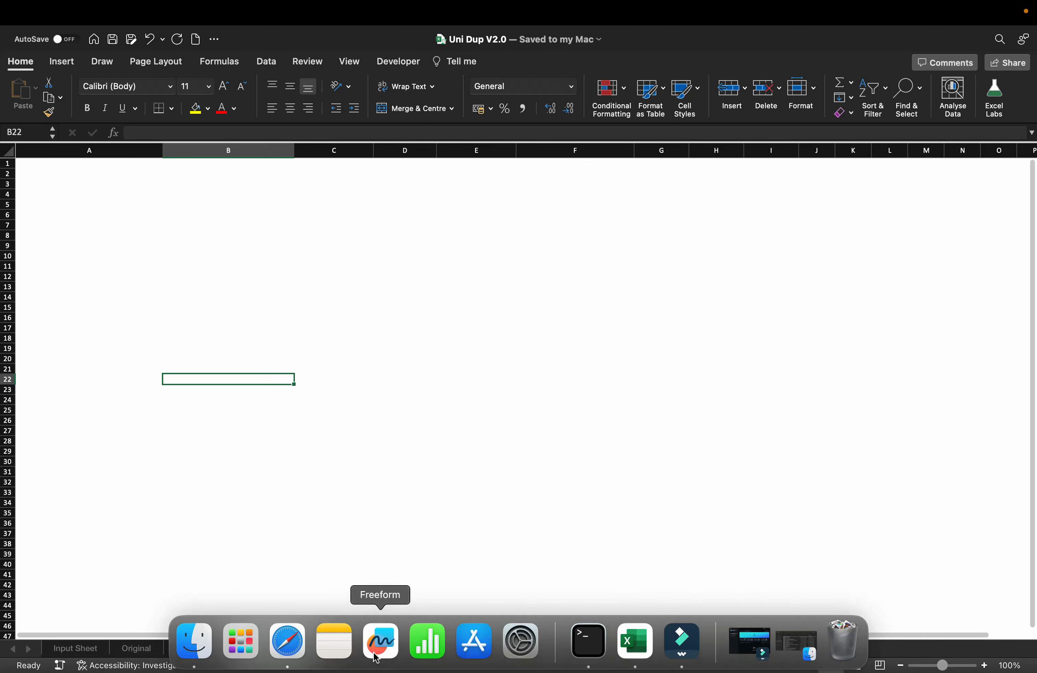
click(346, 641)
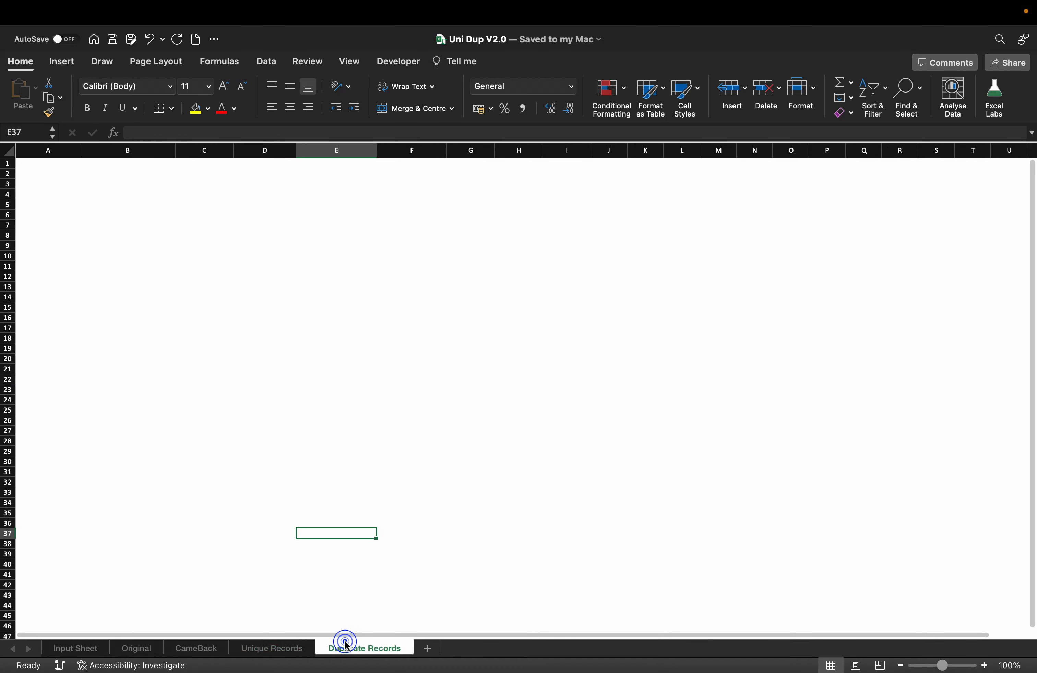
click(346, 642)
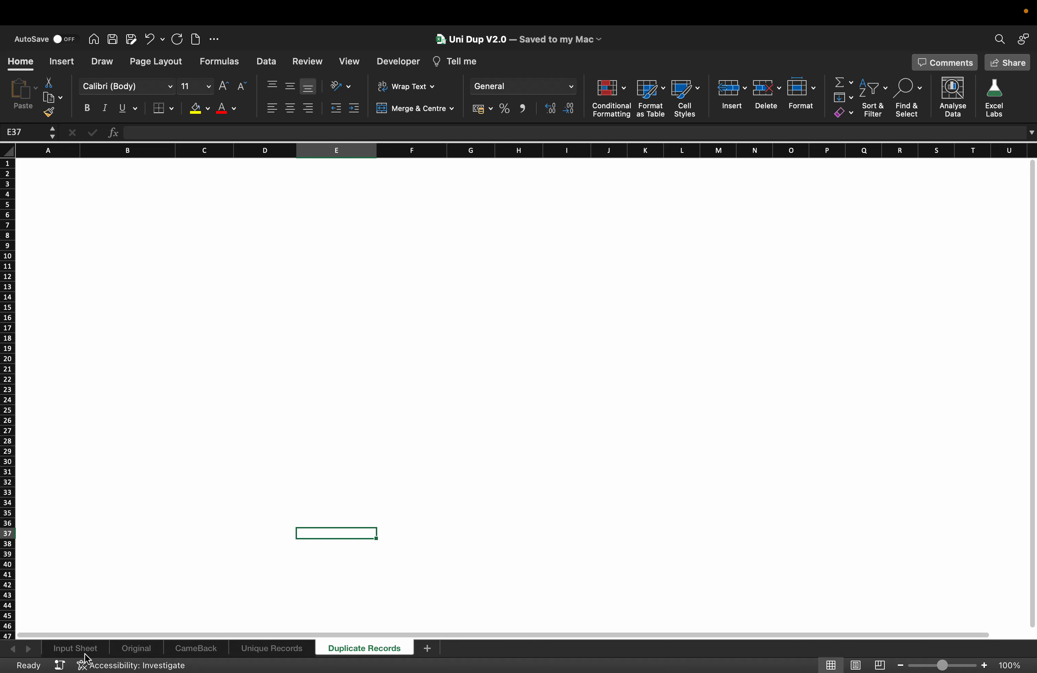
click(75, 649)
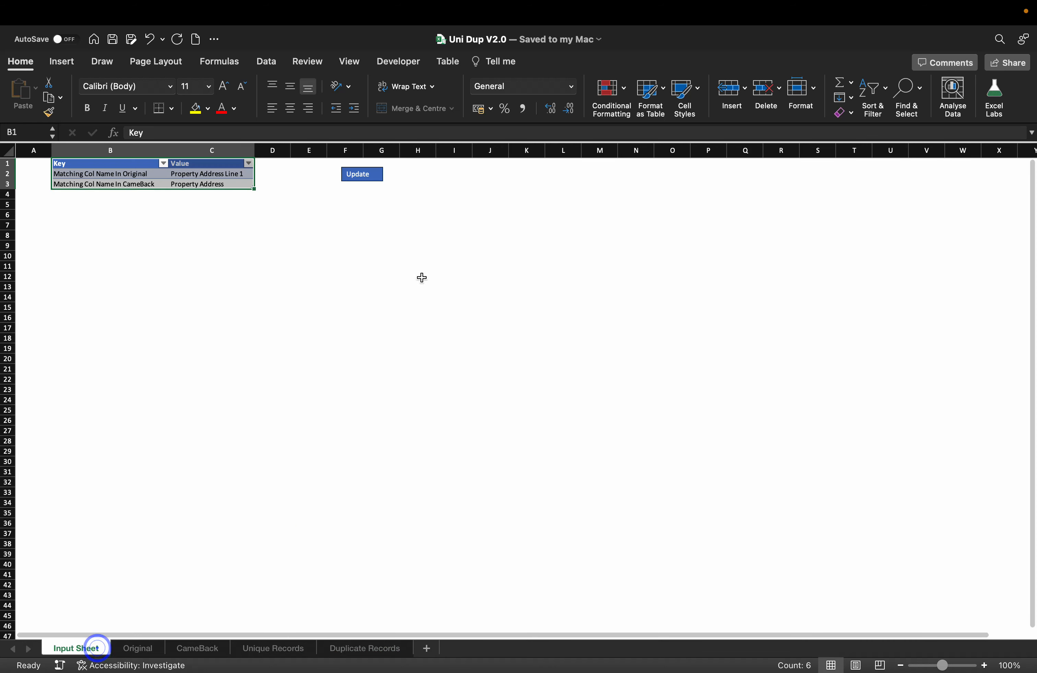
Run the Update macro and acknowledge the 'Data has been updated' confirmation
click(362, 174)
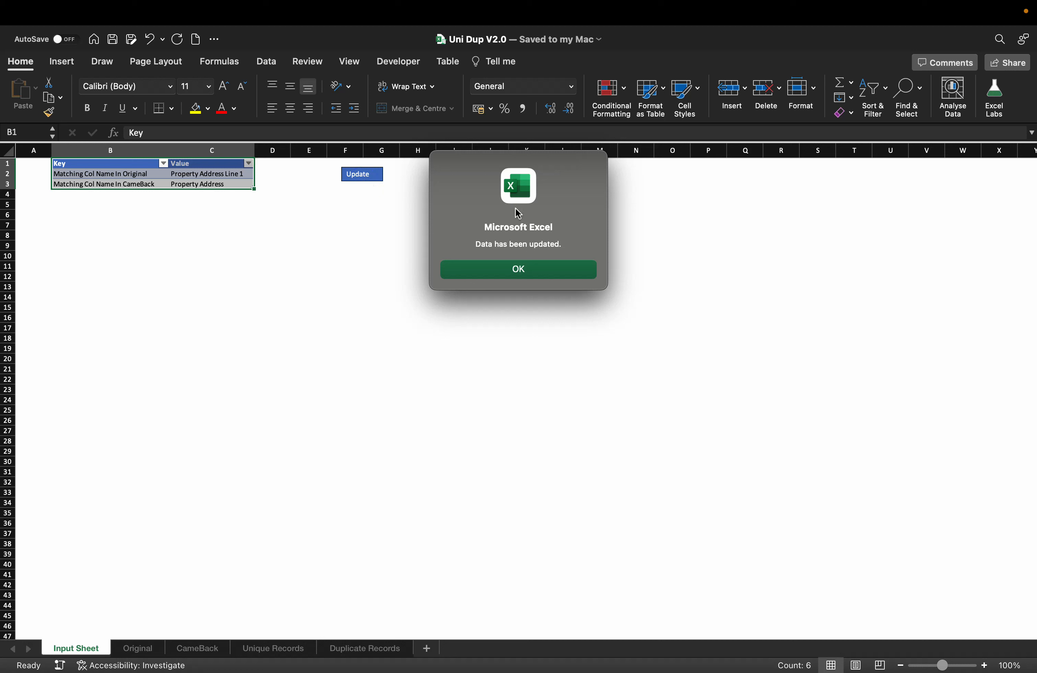
mouse_move(553, 260)
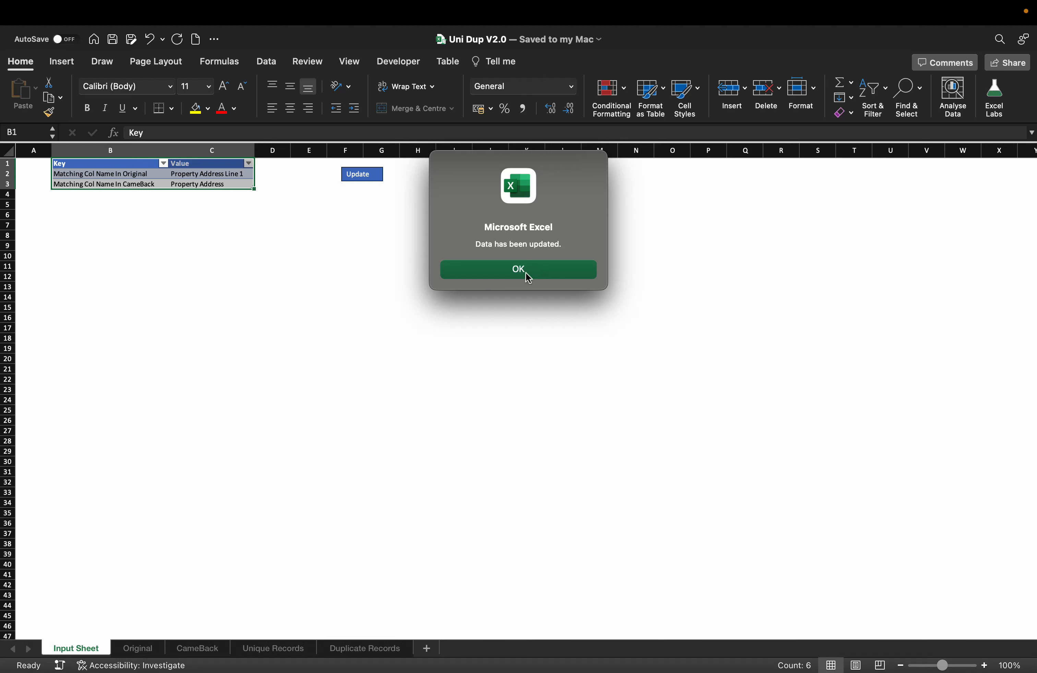
click(518, 270)
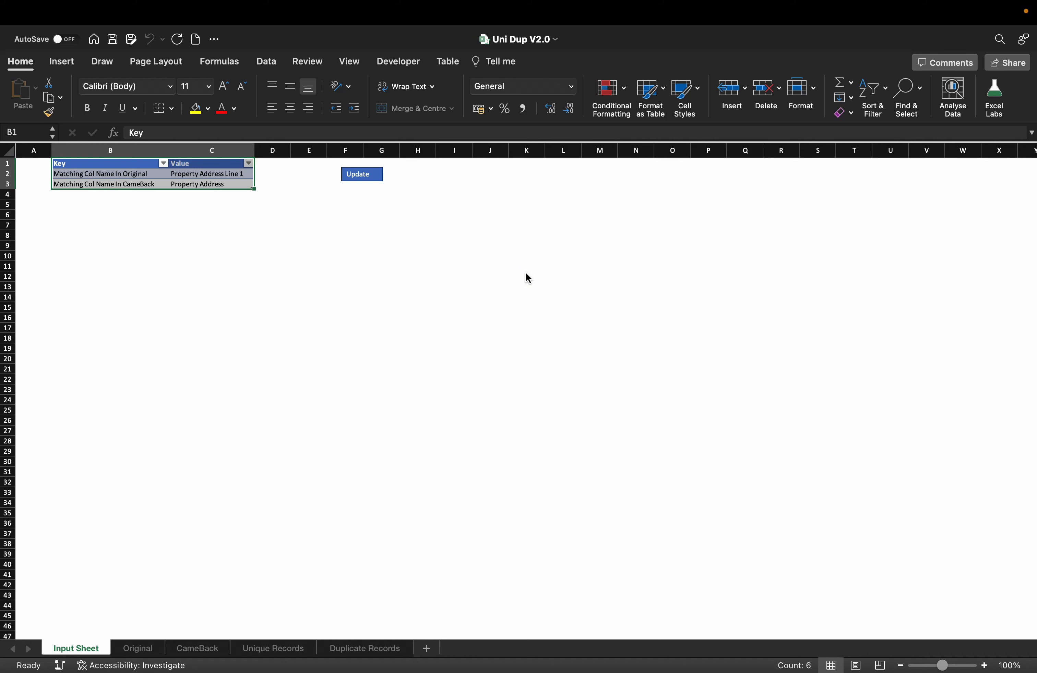